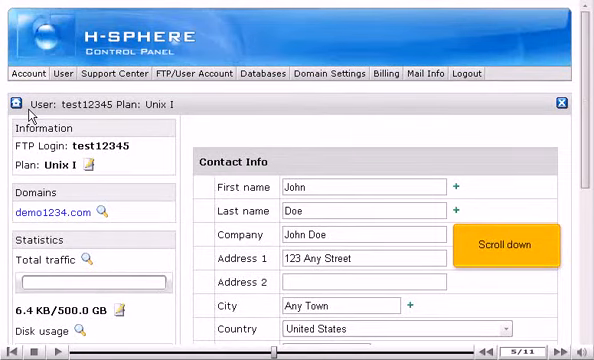
- Scroll the Contact Info page down to reveal the e-mail field and Change button
{"action": "scroll", "scroll_direction": "down", "scroll_amount": 3}
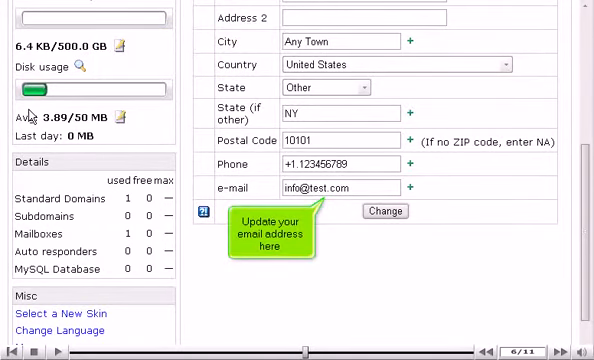
{"action": "mouse_move", "coordinate": [116, 136]}
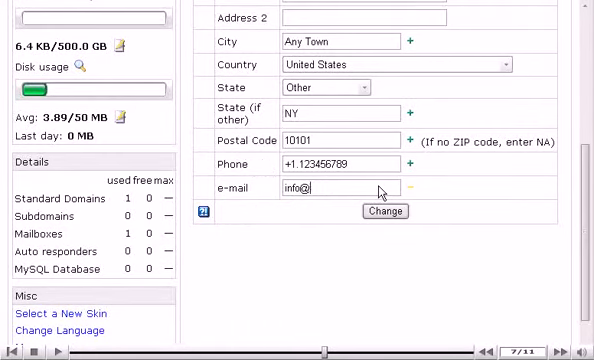
{"action": "type", "text": "demo1234.com"}
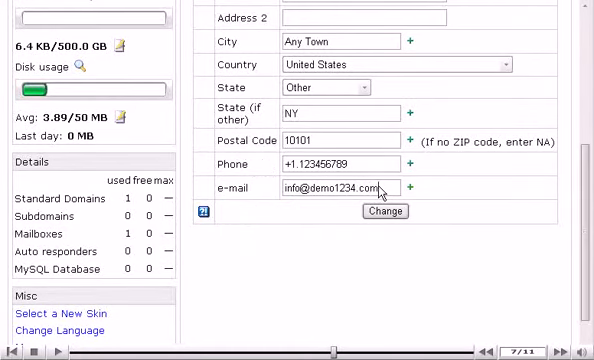
{"action": "mouse_move", "coordinate": [384, 212]}
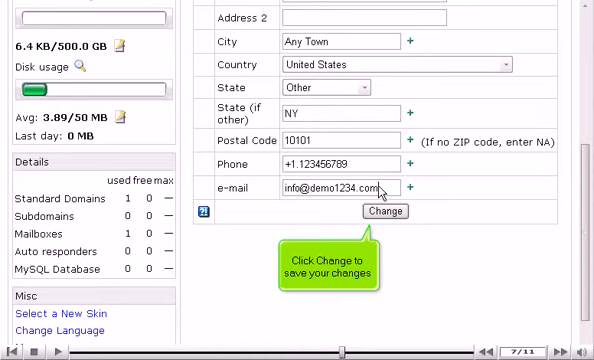
{"action": "left_click", "coordinate": [384, 212]}
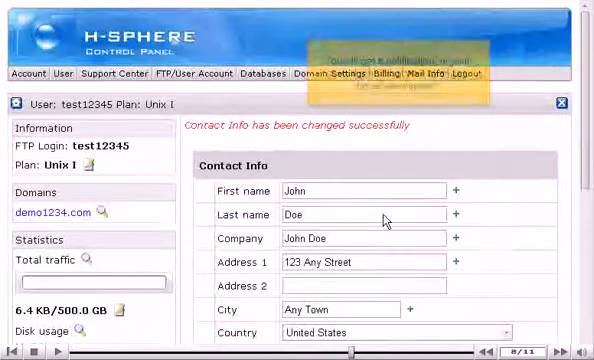